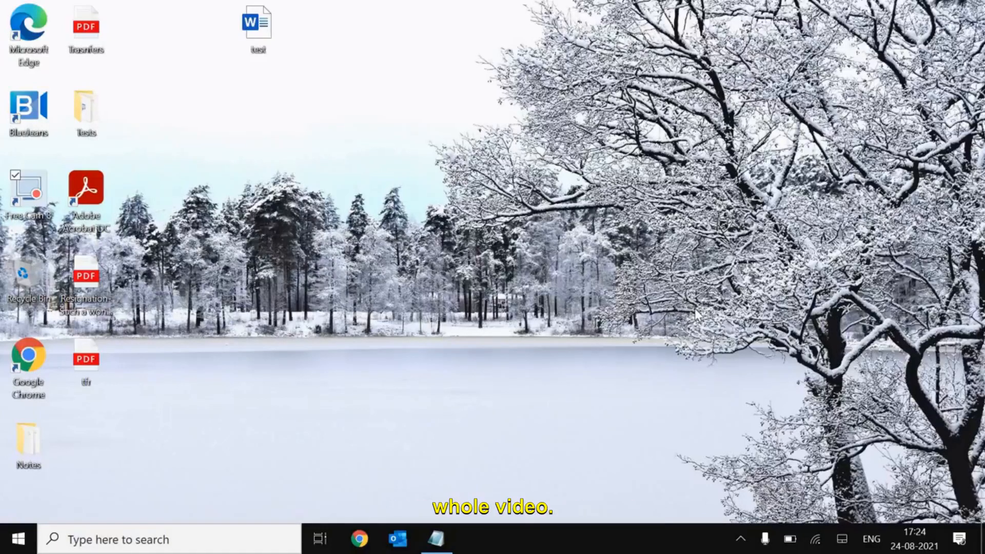
mouse_move(657, 463)
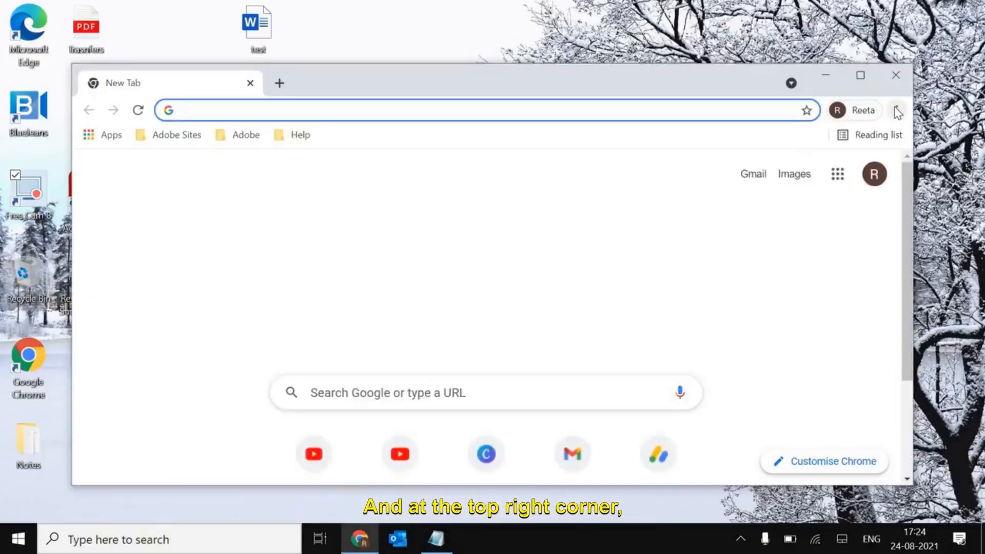
mouse_move(899, 110)
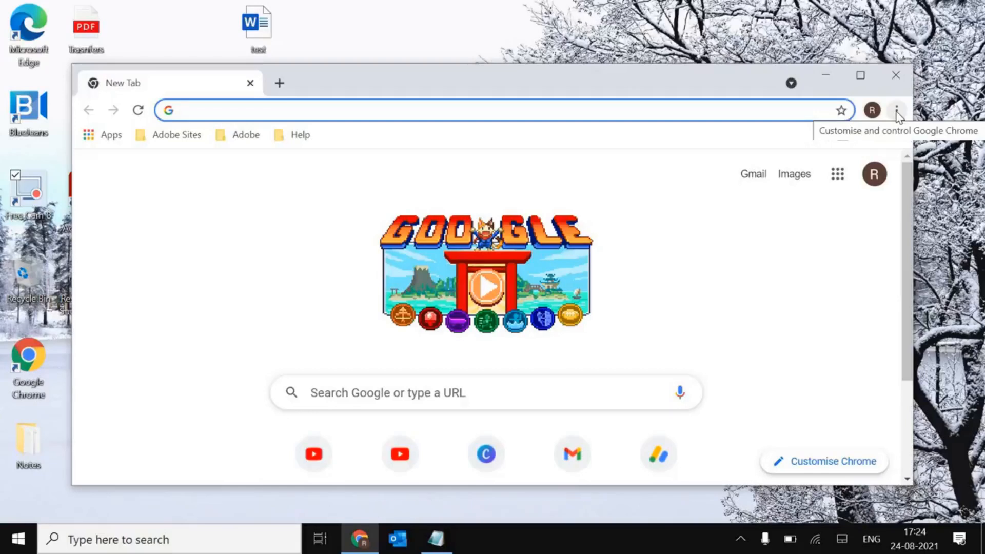
- Show Chrome's Settings page maximized with the Advanced categories expanded
left_click(896, 110)
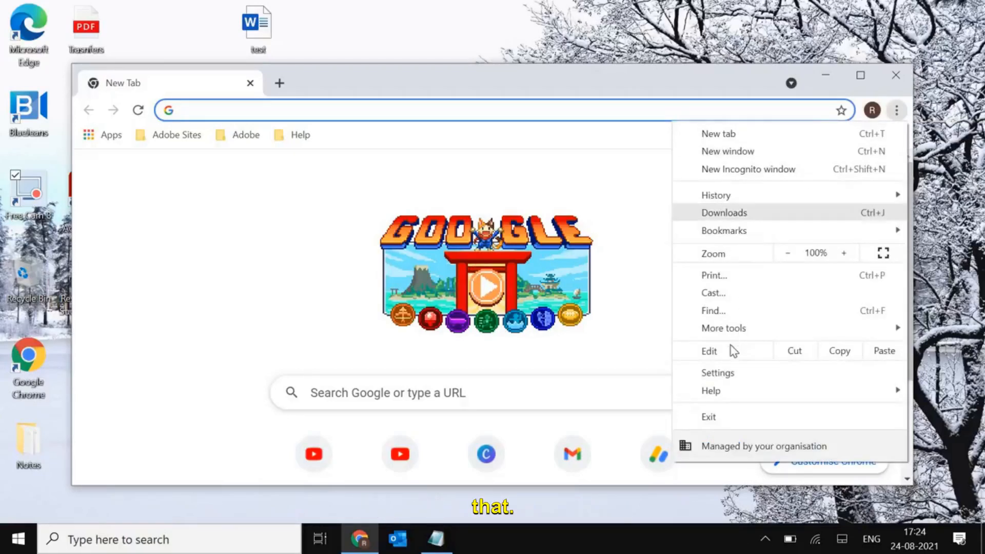
left_click(717, 373)
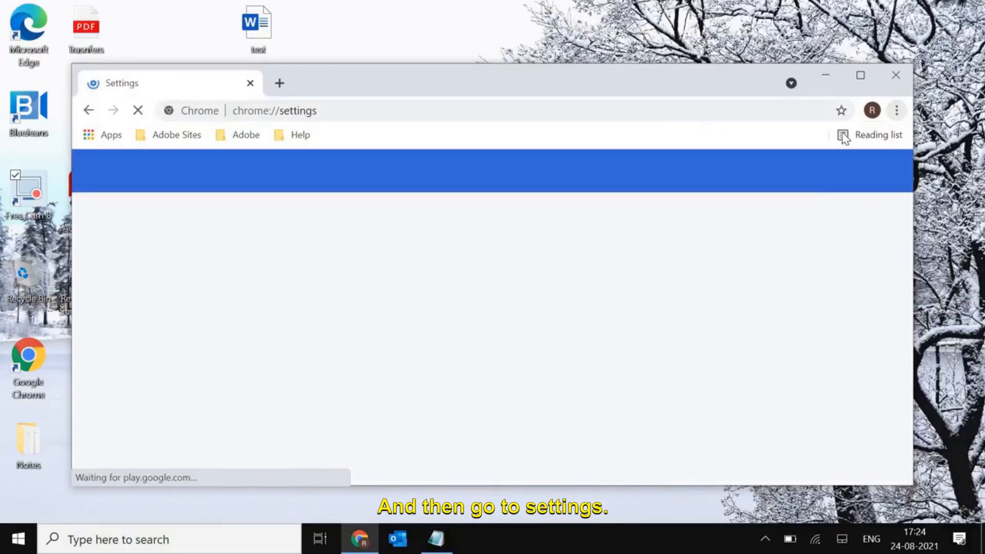
left_click(860, 75)
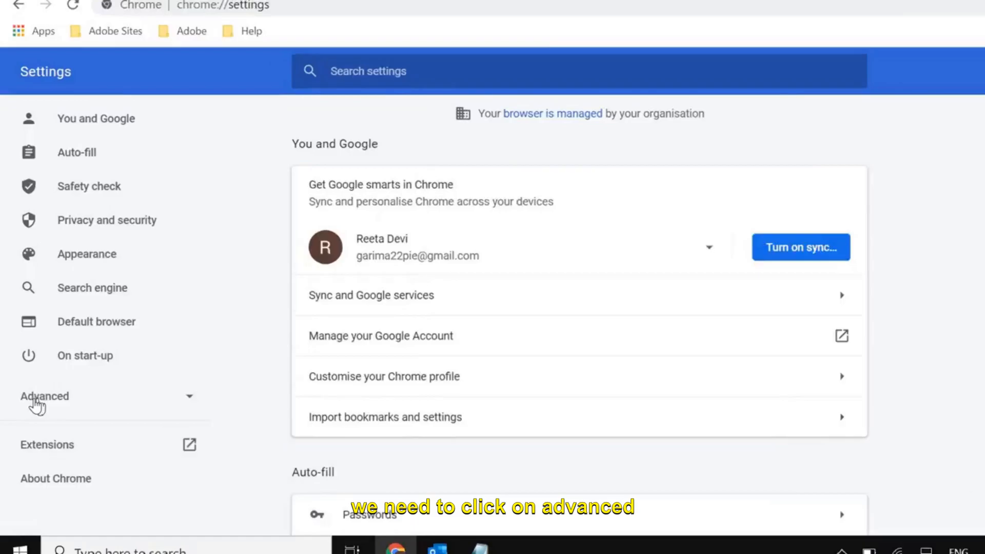
left_click(45, 396)
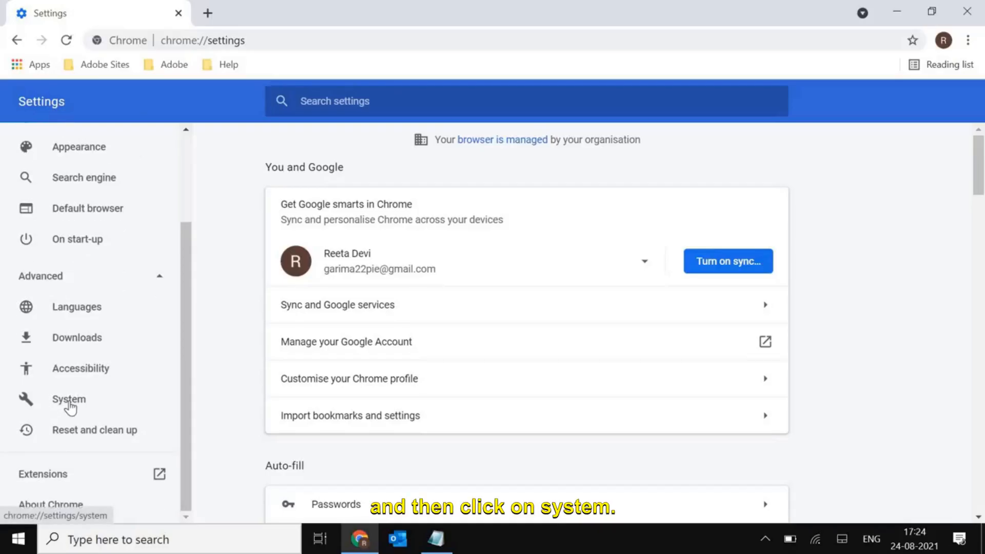
- Go to the System settings with background apps after closing switched off
left_click(68, 400)
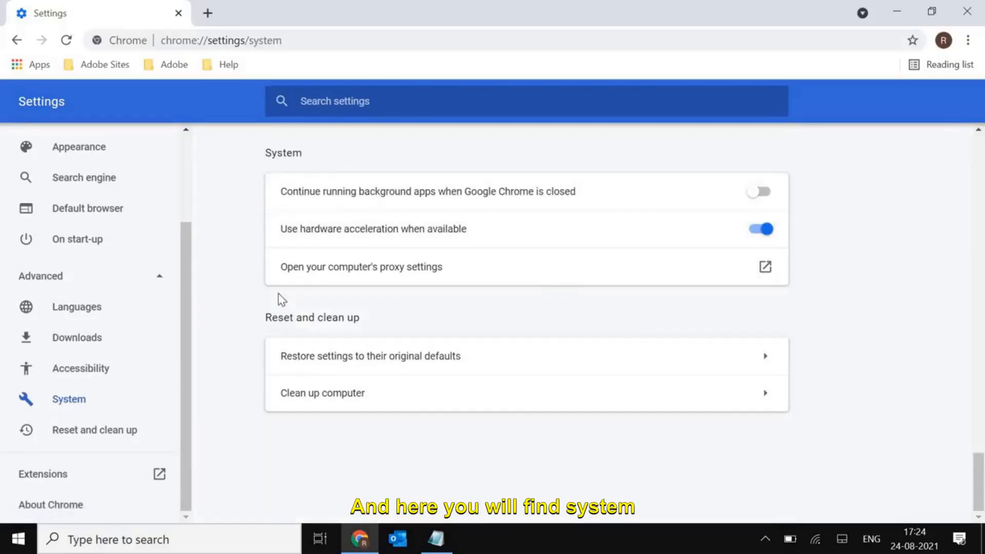
mouse_move(326, 195)
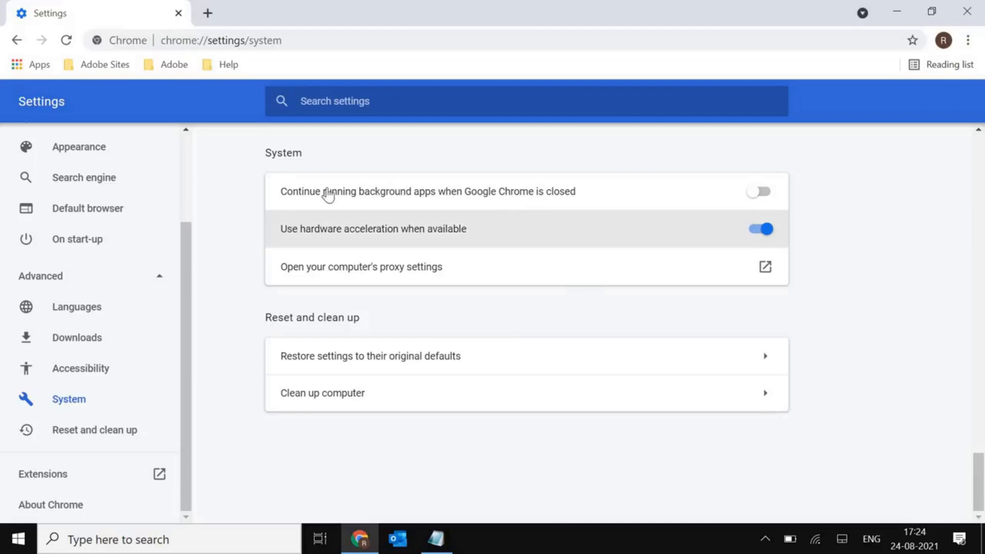
mouse_move(411, 203)
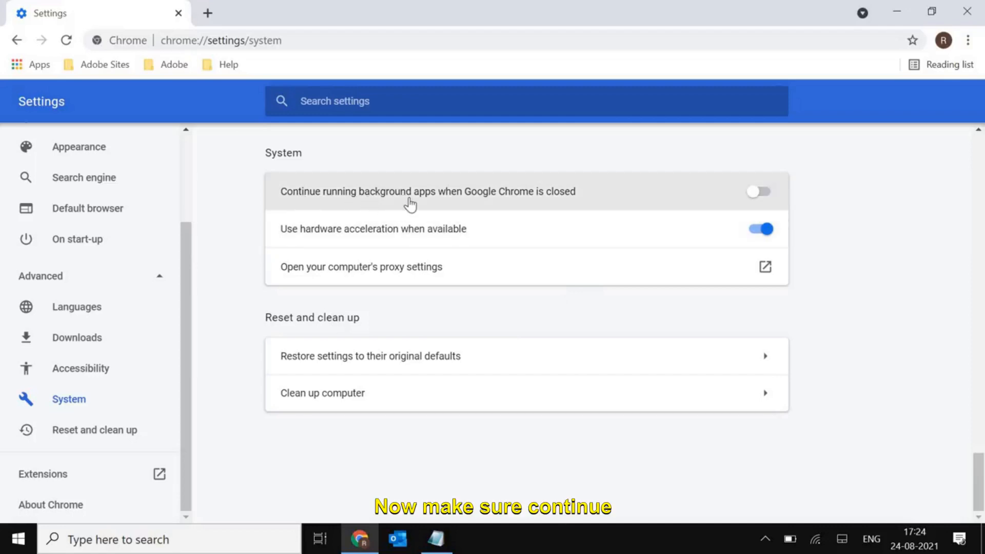
mouse_move(741, 192)
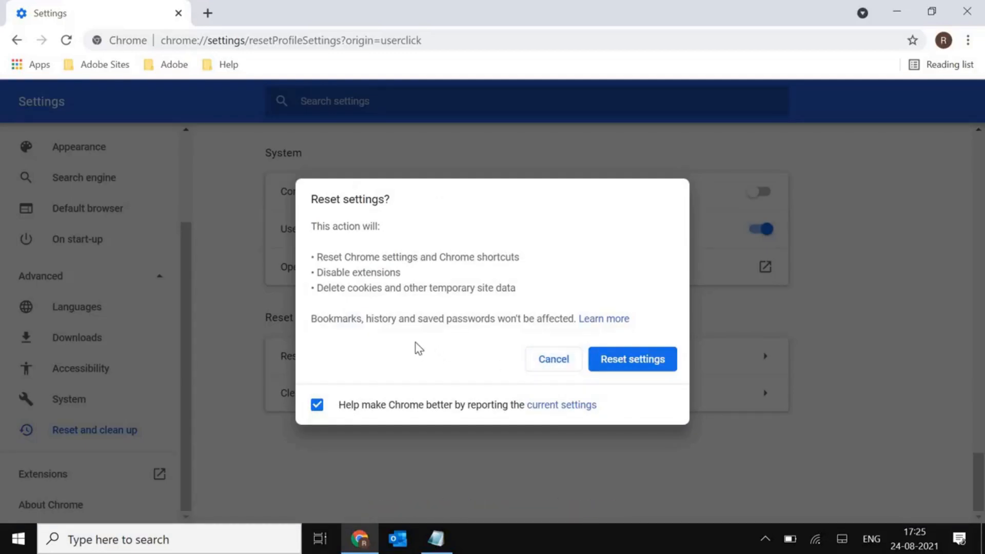
mouse_move(632, 370)
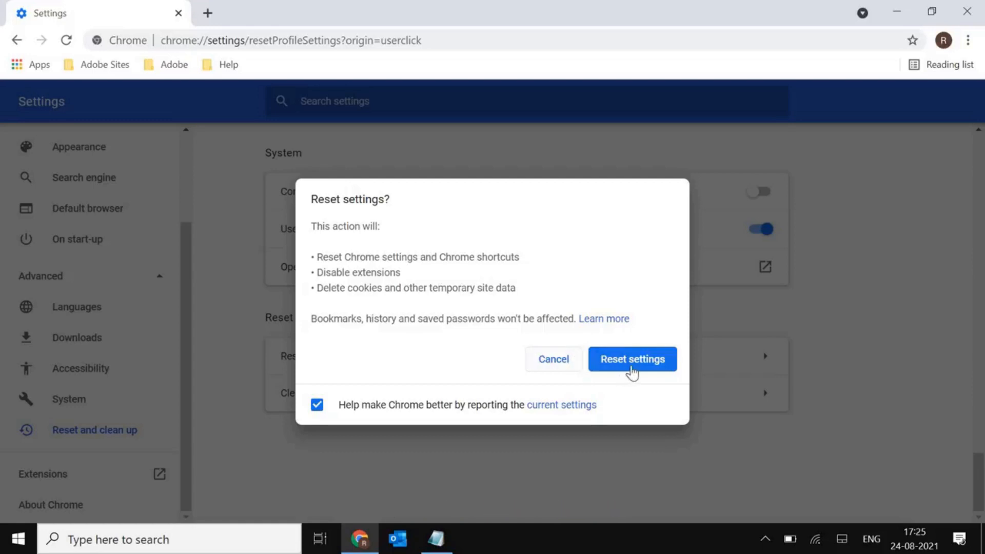
- Confirm the reset so Chrome's settings return to their original defaults
left_click(632, 359)
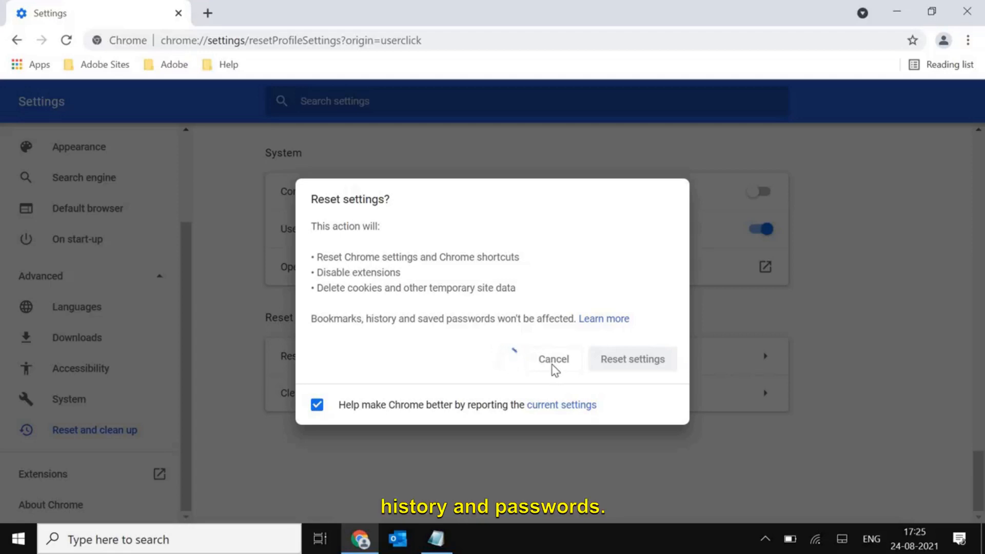
left_click(553, 359)
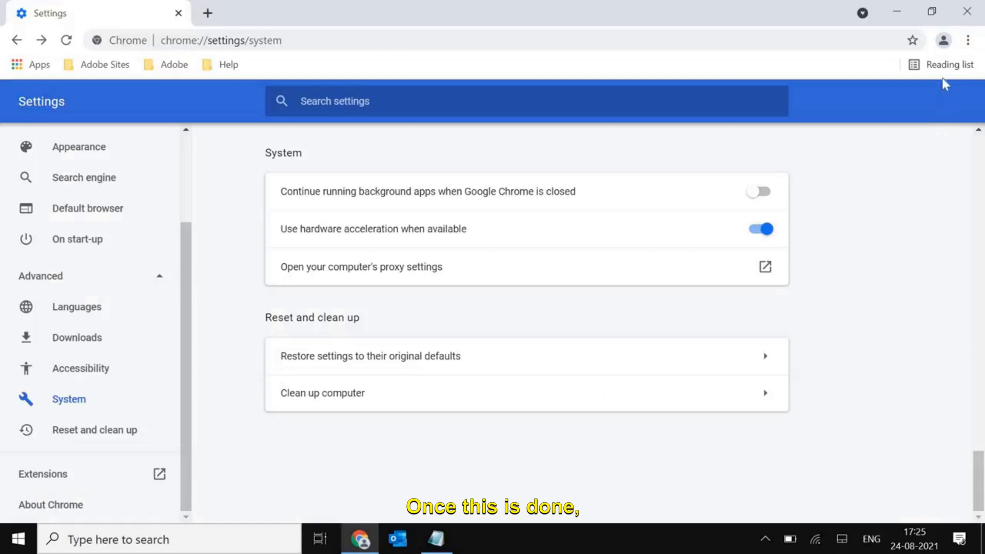
- Bring up Chrome's main menu to reach the More tools submenu
left_click(967, 40)
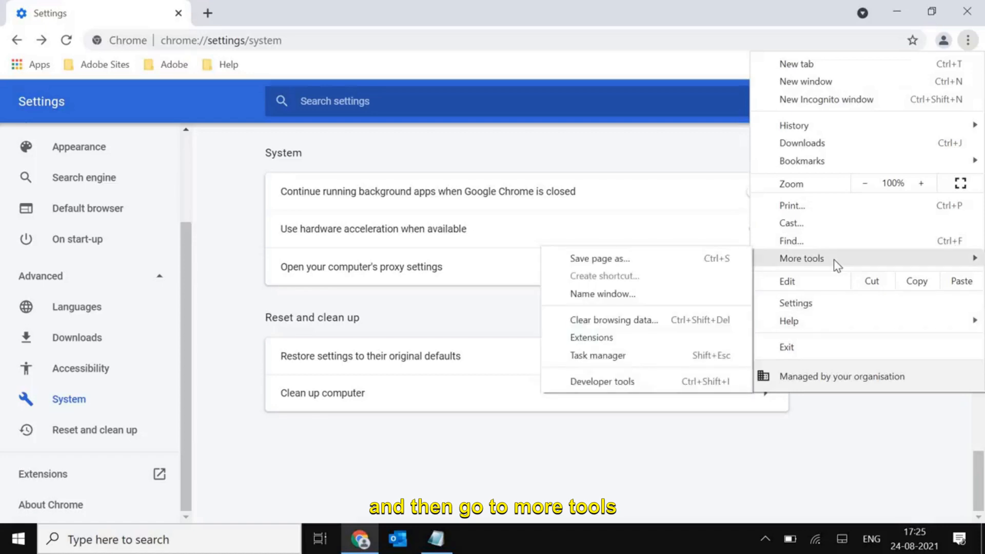
mouse_move(591, 338)
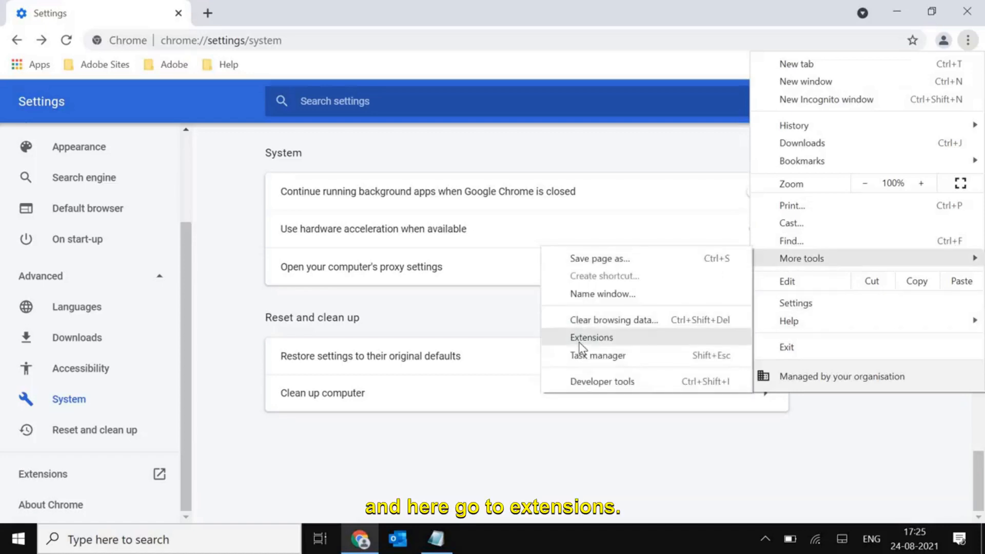
- Review the Extensions page listing Adobe Acrobat, then close Chrome
left_click(591, 338)
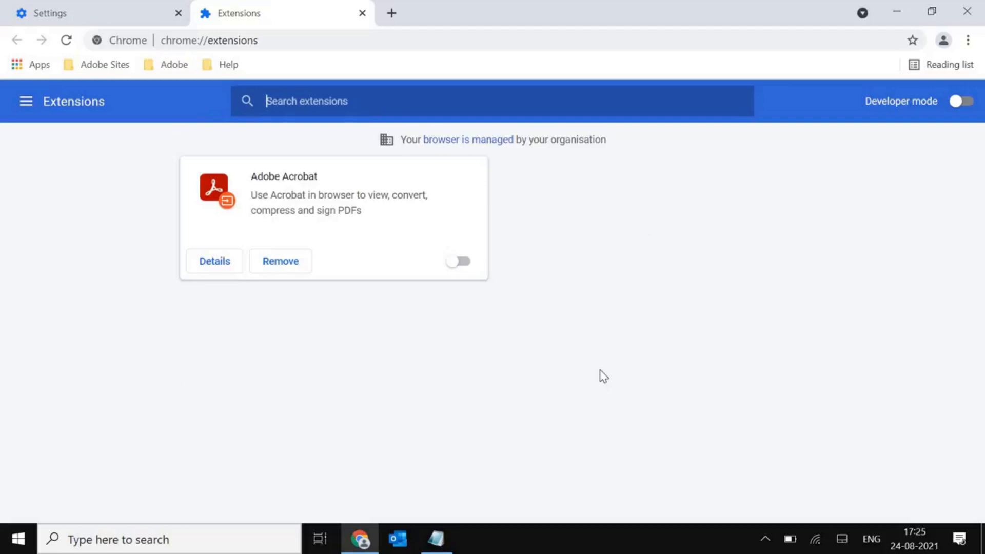
mouse_move(671, 292)
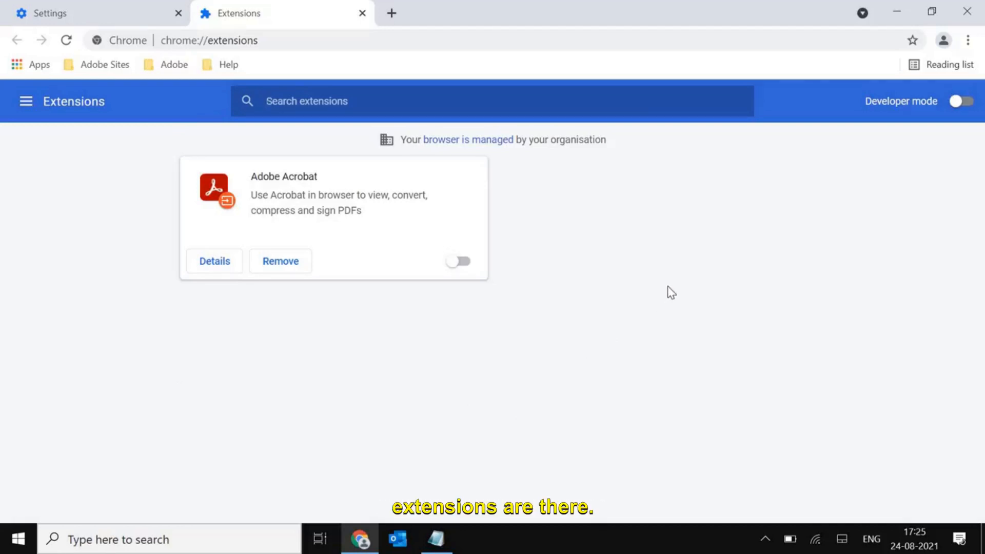
mouse_move(279, 261)
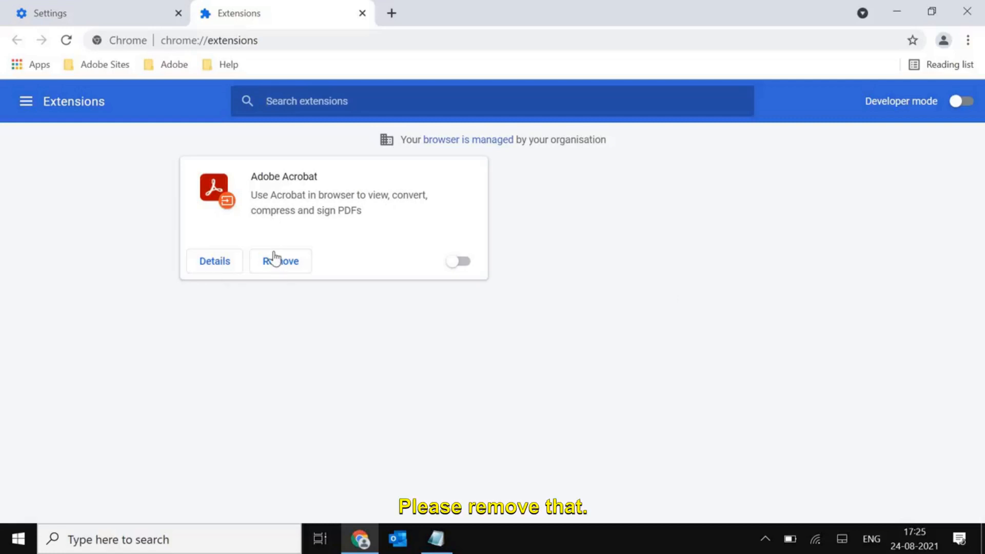
mouse_move(684, 334)
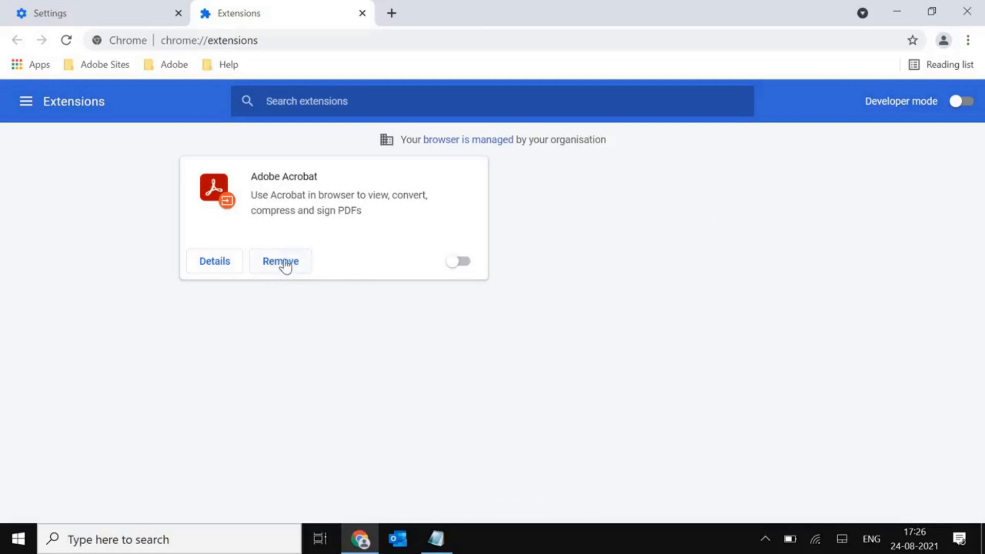
mouse_move(690, 279)
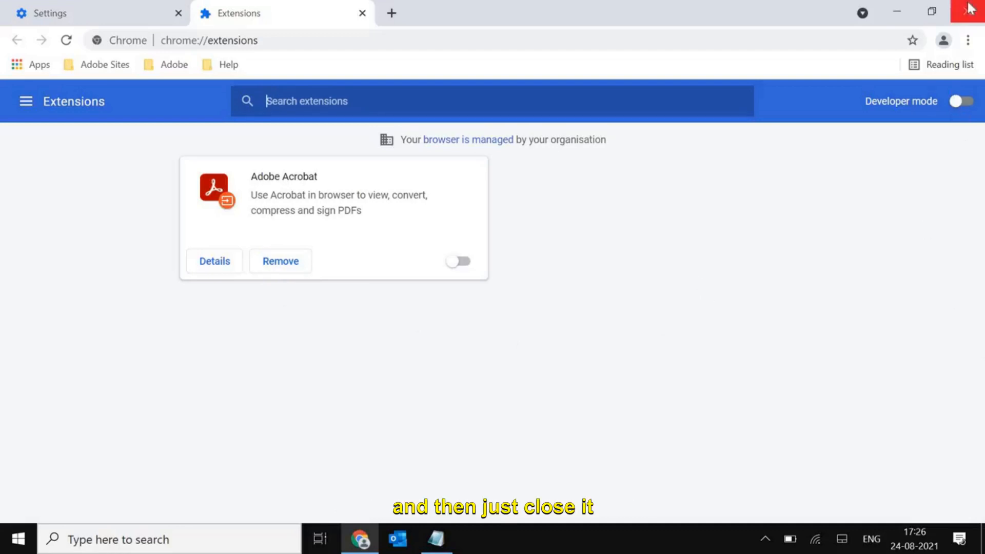
left_click(970, 9)
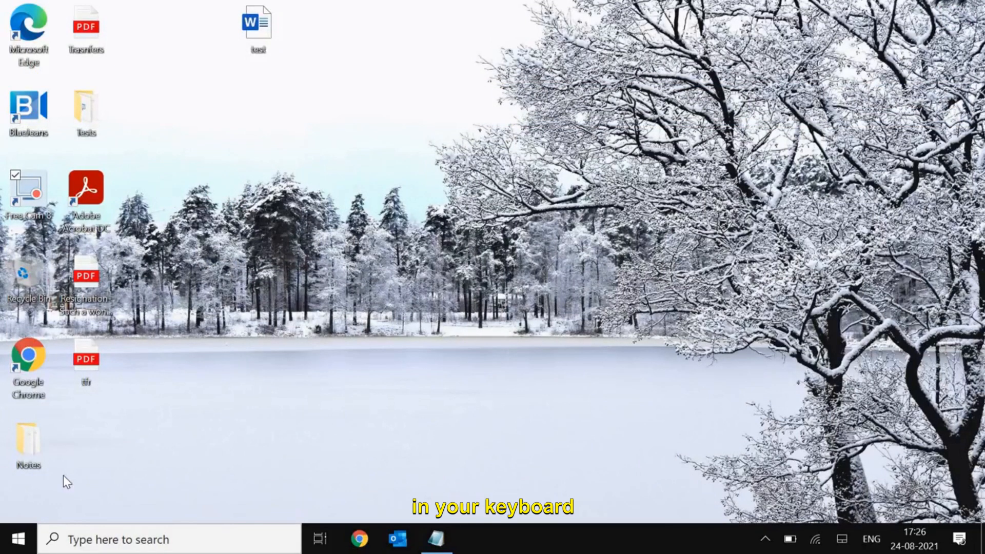
- Launch Network Connections via Run with ncpa.cpl
key("Win+r")
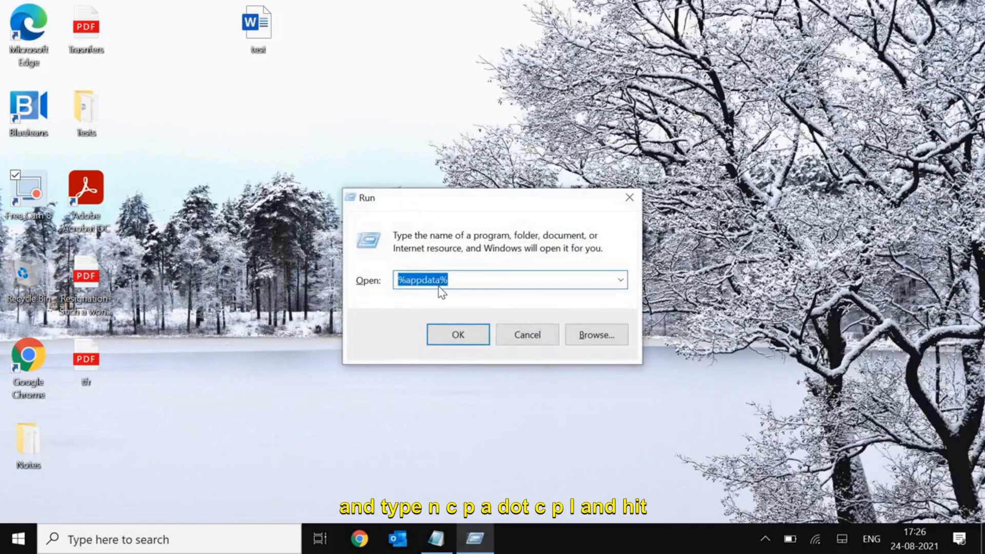
type("ncpa")
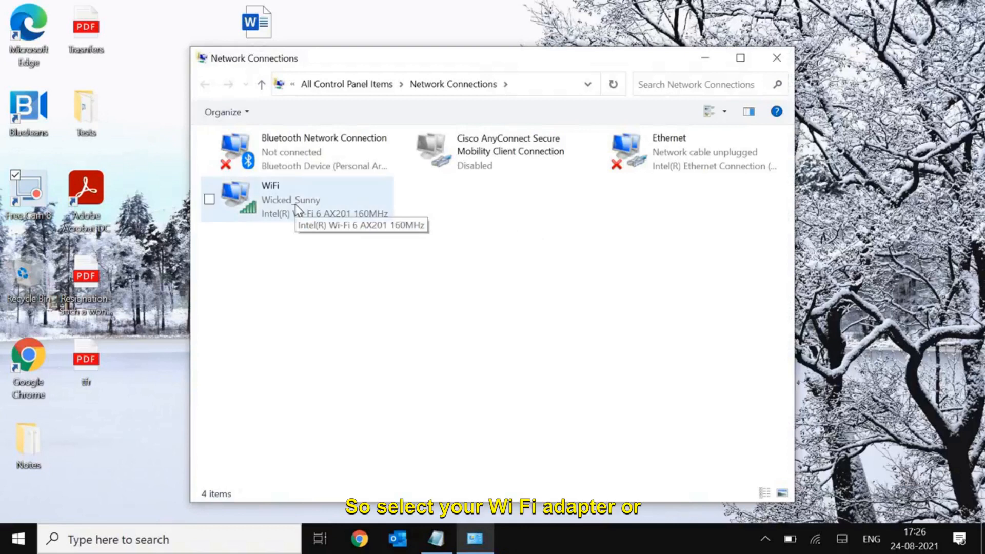
- Bring up the WiFi adapter's Properties dialog from Network Connections
left_click(290, 199)
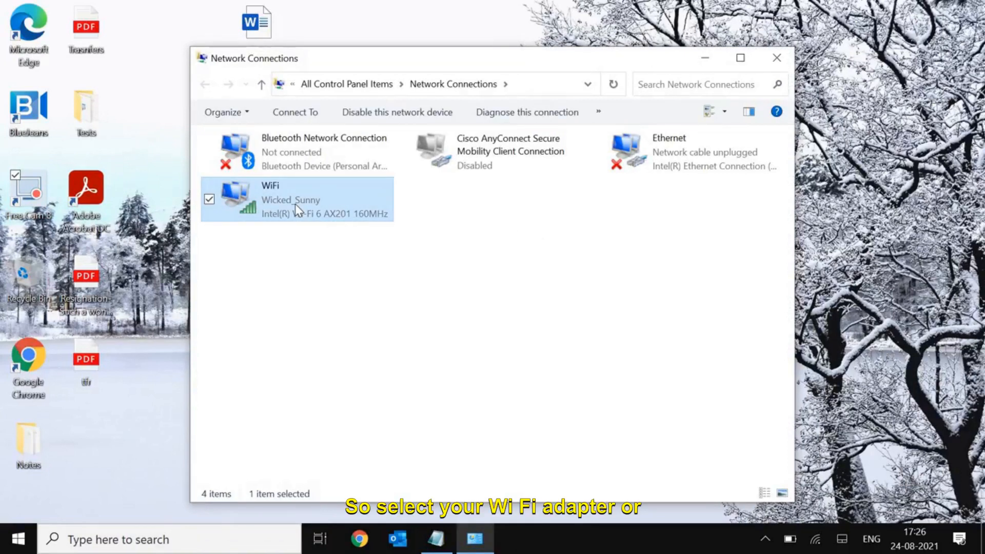
right_click(296, 200)
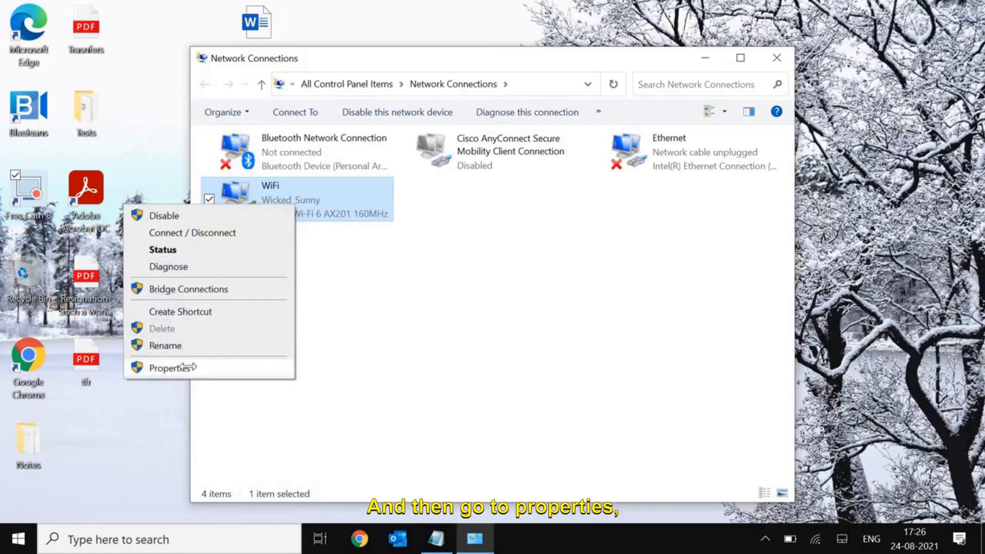
left_click(168, 367)
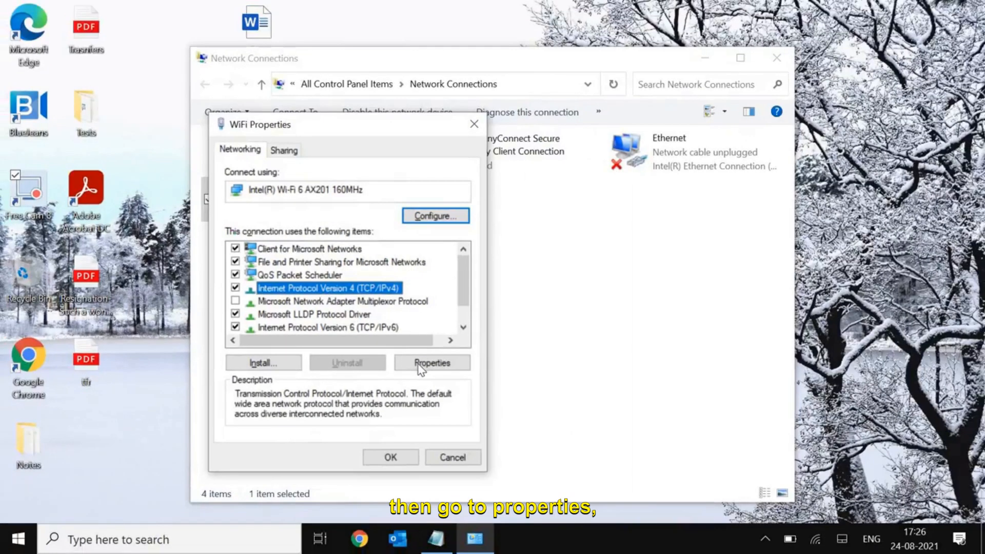
- Set the WiFi adapter's IPv4 DNS servers to 8.8.8.8 and 8.8.4.4 and apply
left_click(432, 362)
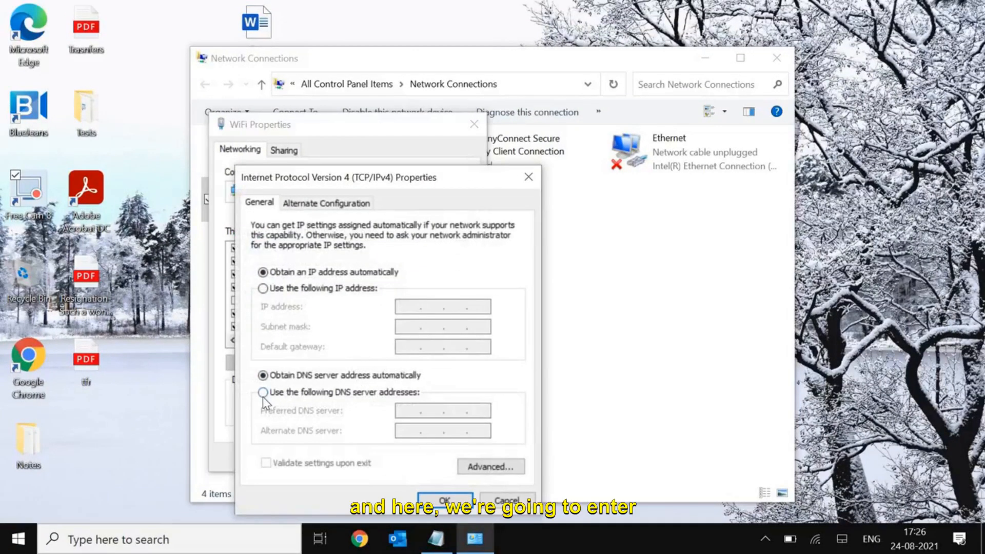
left_click(264, 392)
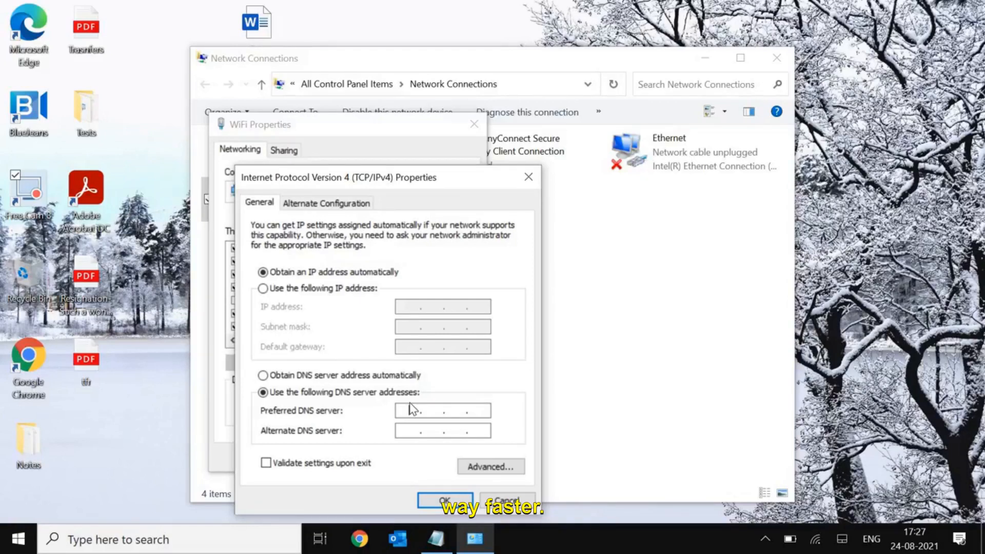
type("8 . 8 . 8 .")
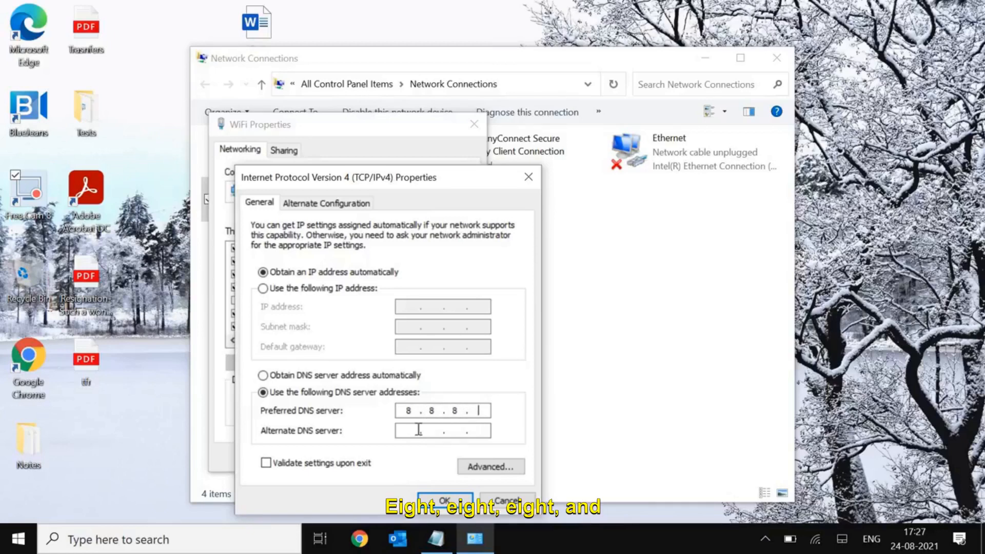
type("8")
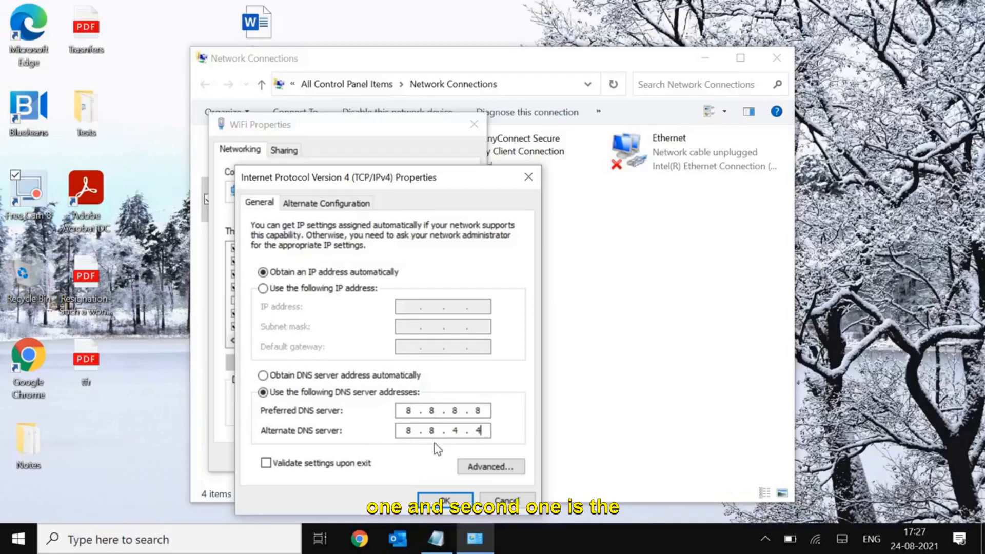
mouse_move(479, 455)
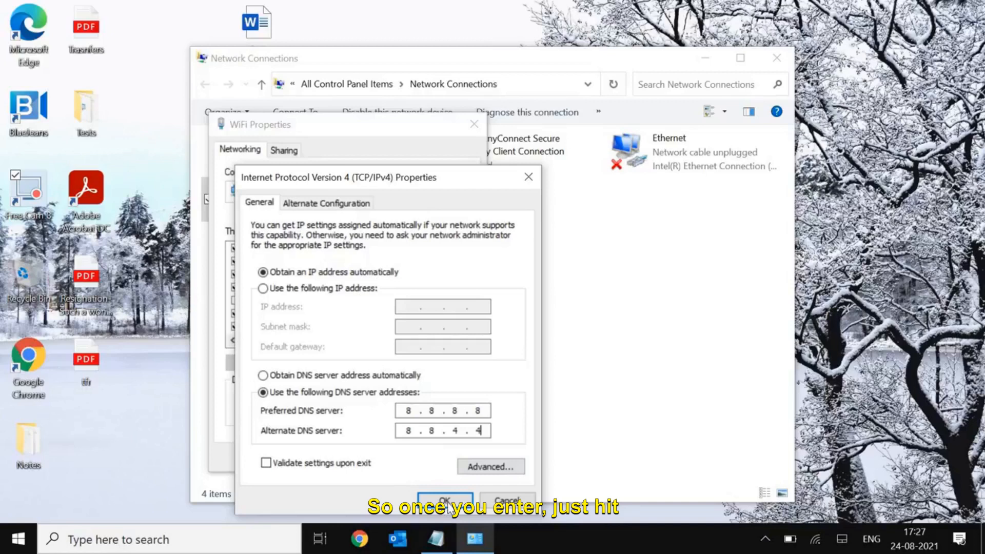
left_click(445, 499)
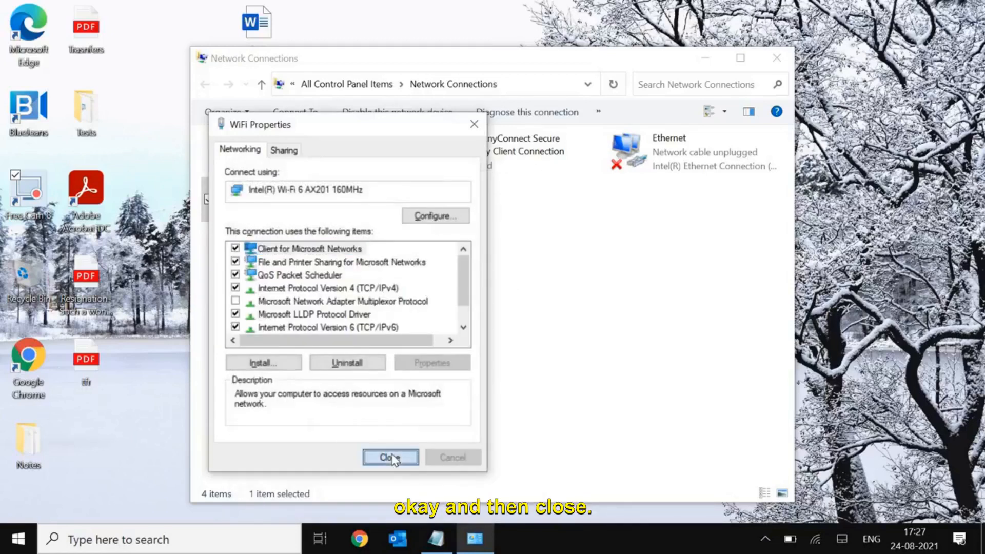
left_click(390, 458)
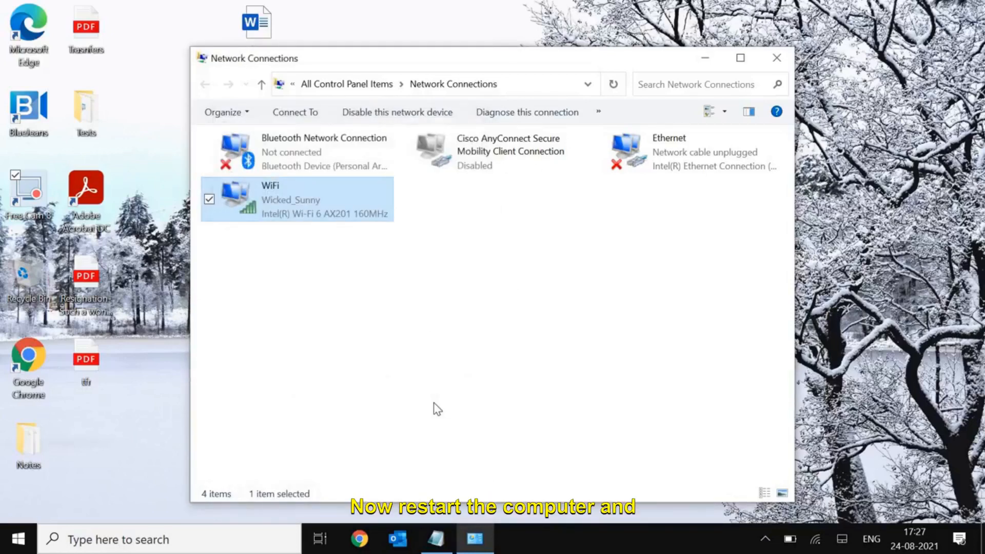